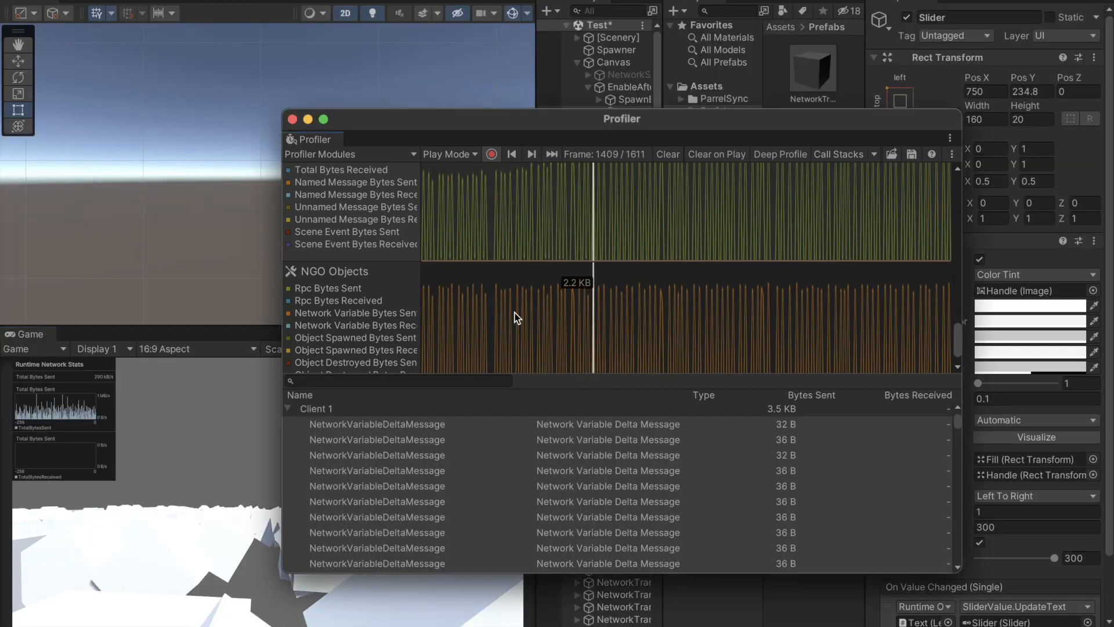
Step: Check the SmoothSync prefab's Send Rate, then play the scene as host with a spawned cube
click(377, 424)
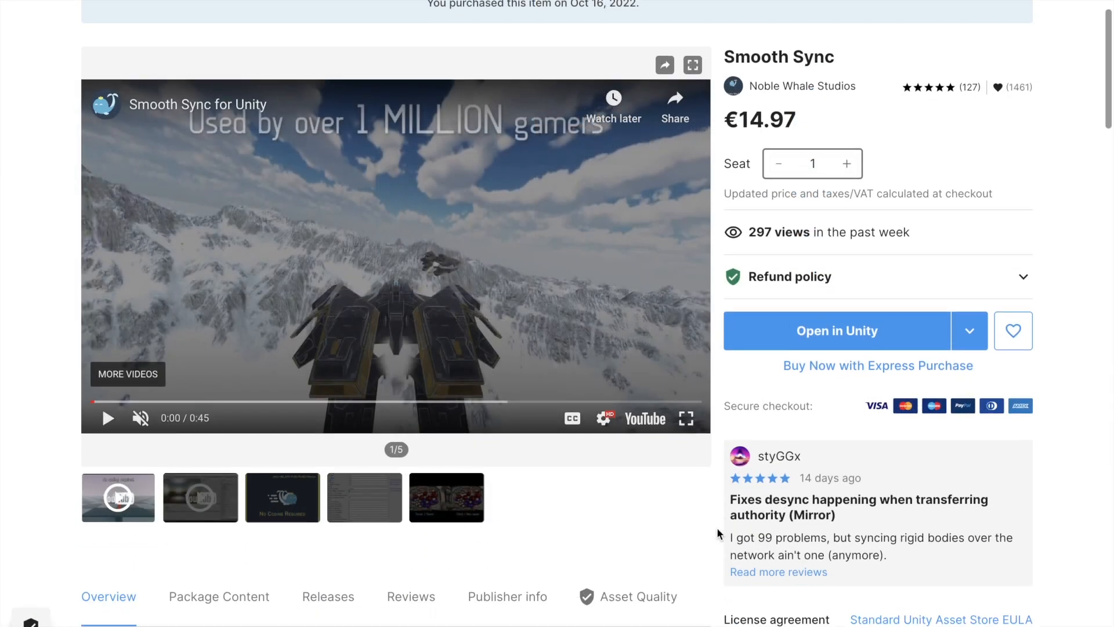
scroll(down, 3)
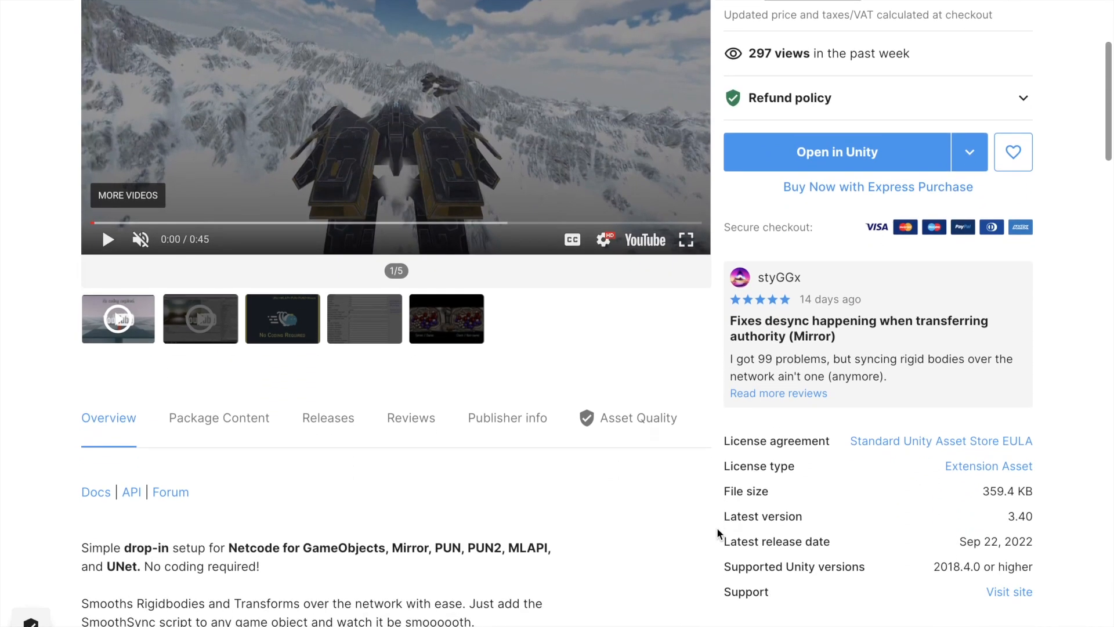
scroll(down, 3)
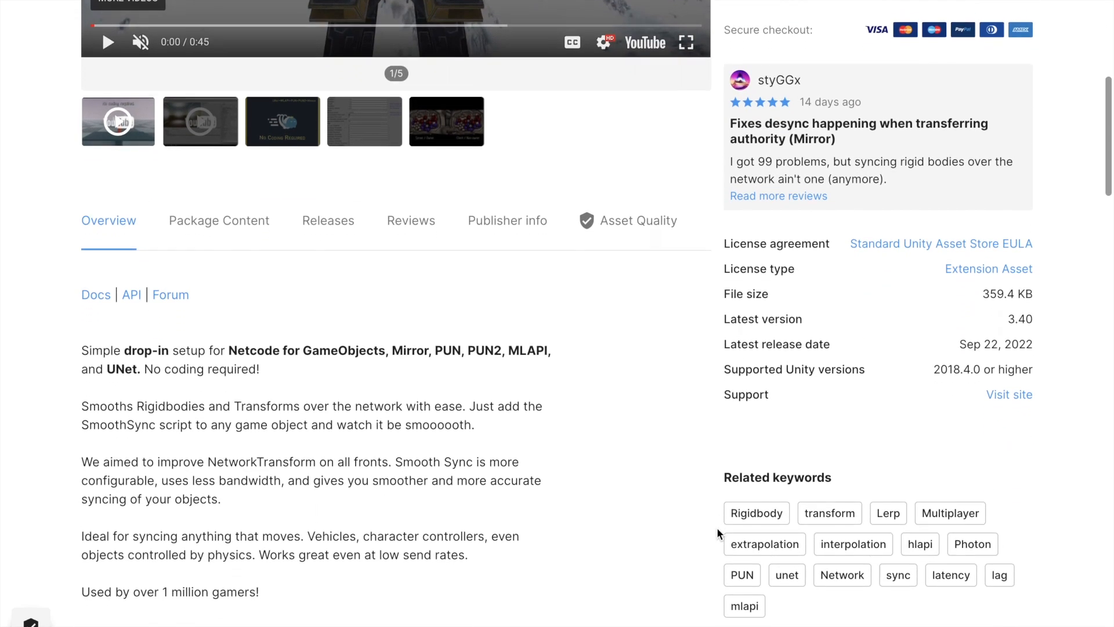
scroll(down, 3)
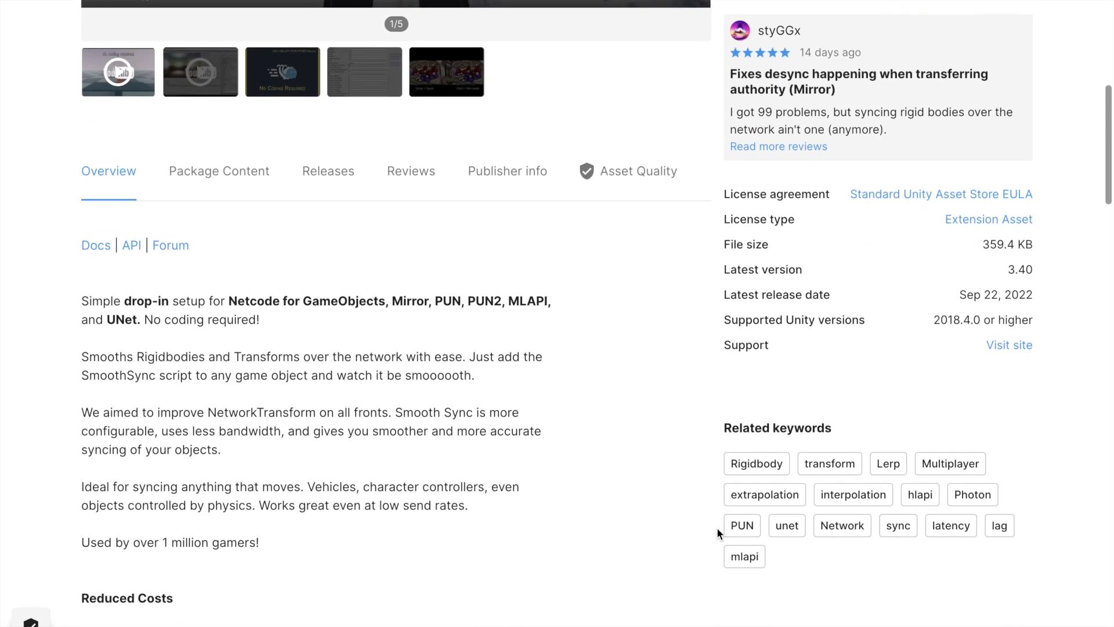
scroll(down, 3)
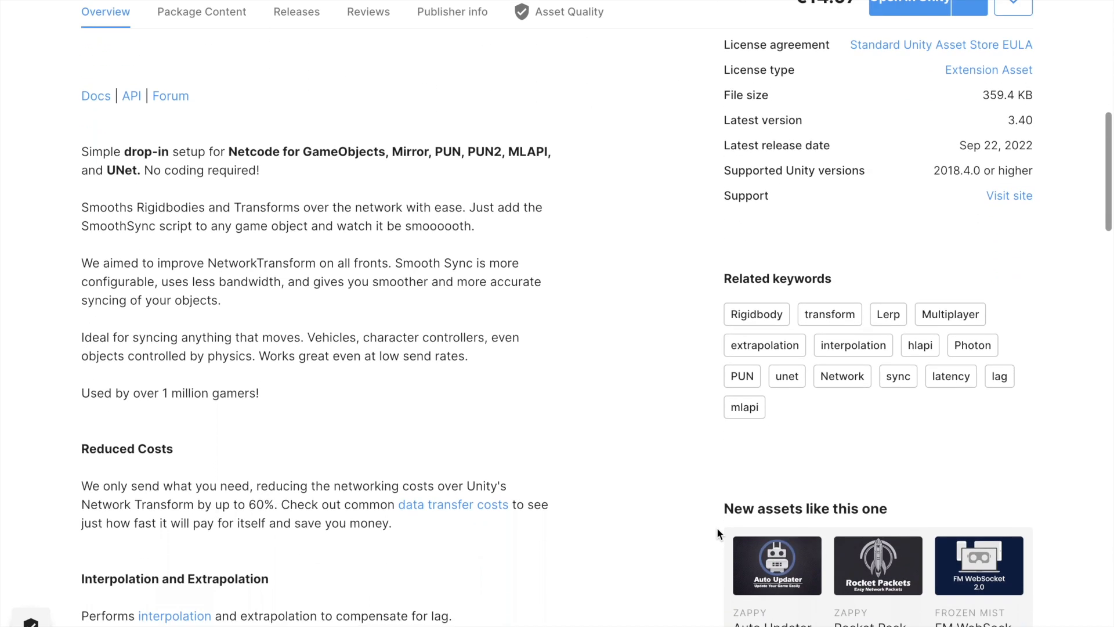
scroll(down, 3)
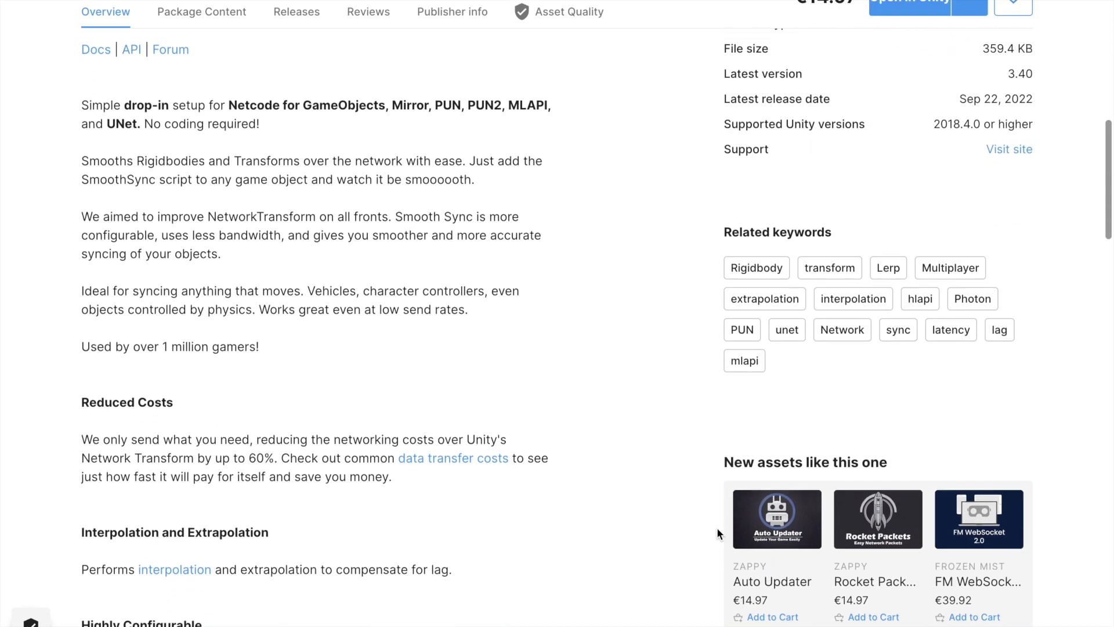
scroll(down, 3)
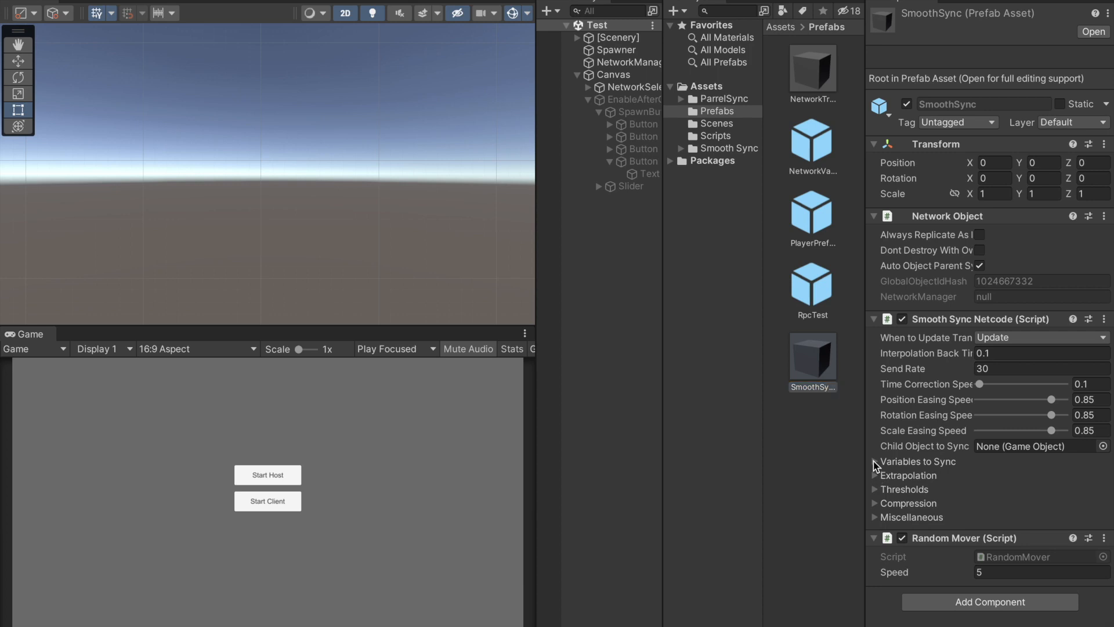
click(876, 462)
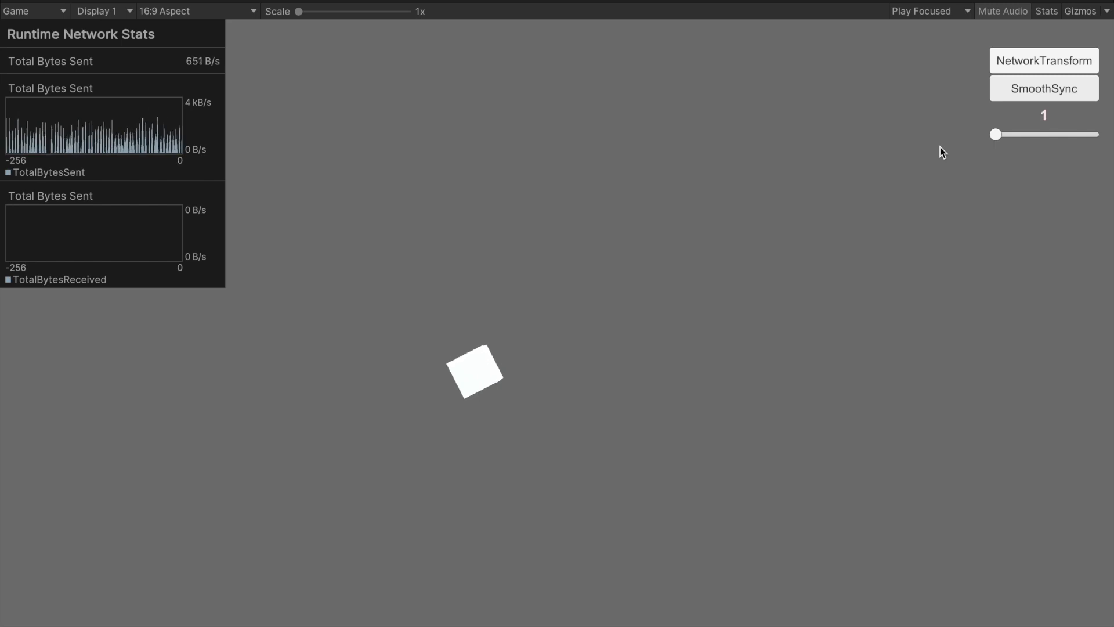
drag(996, 134, 1093, 134)
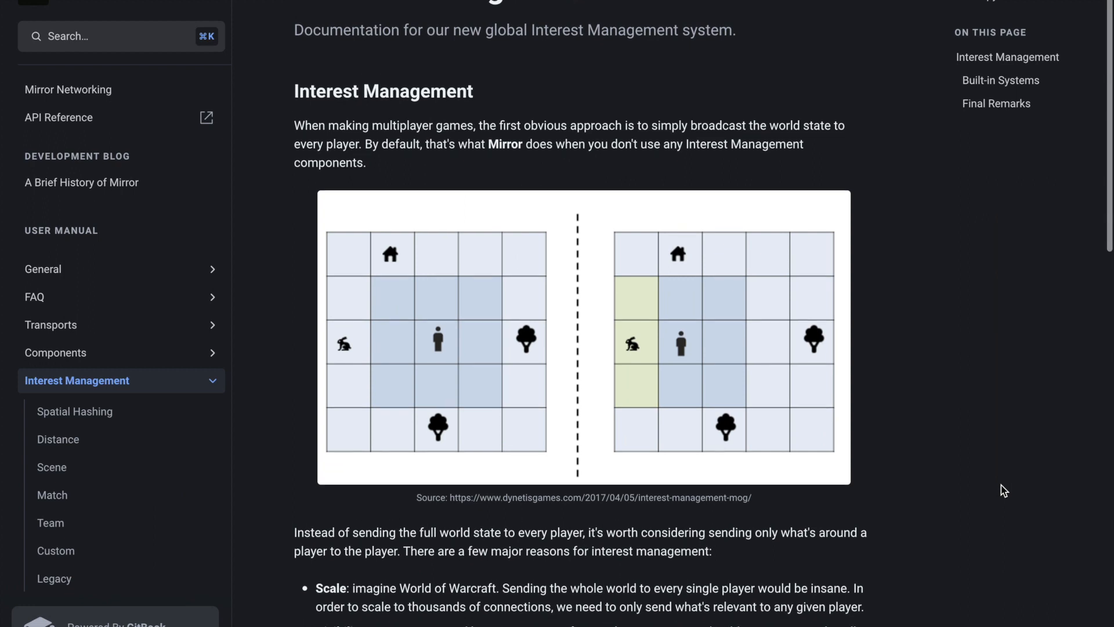
scroll(down, 3)
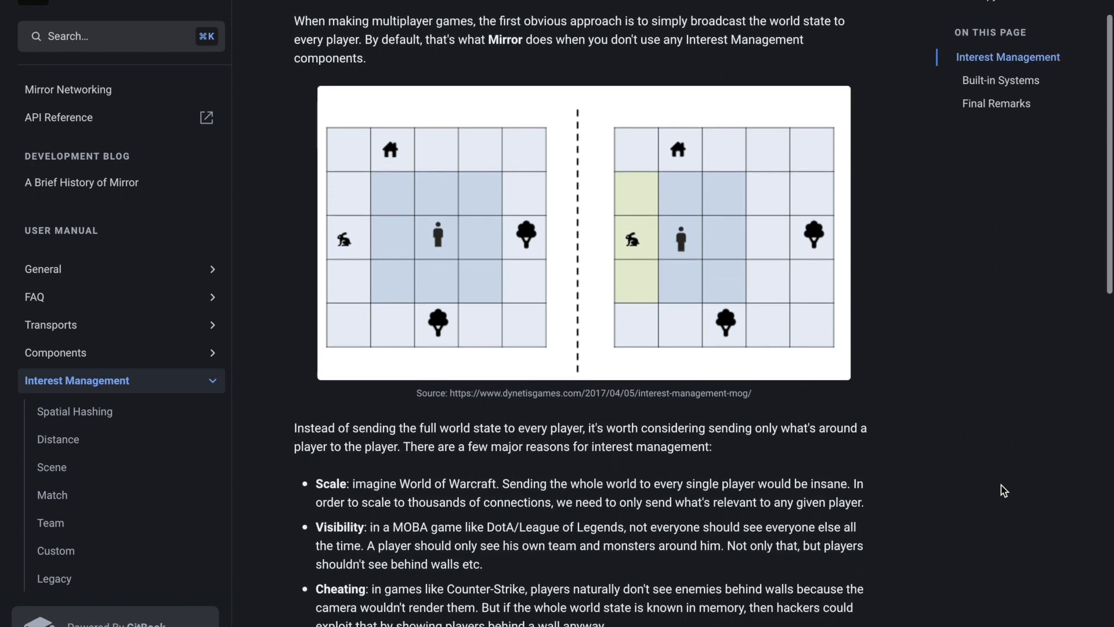
scroll(down, 3)
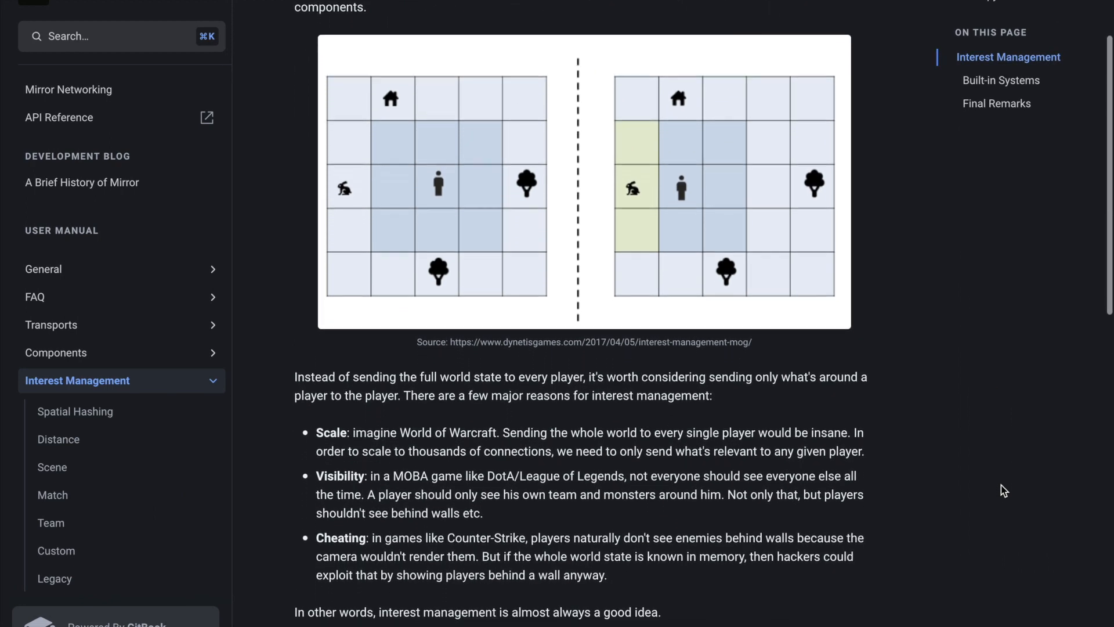
scroll(down, 3)
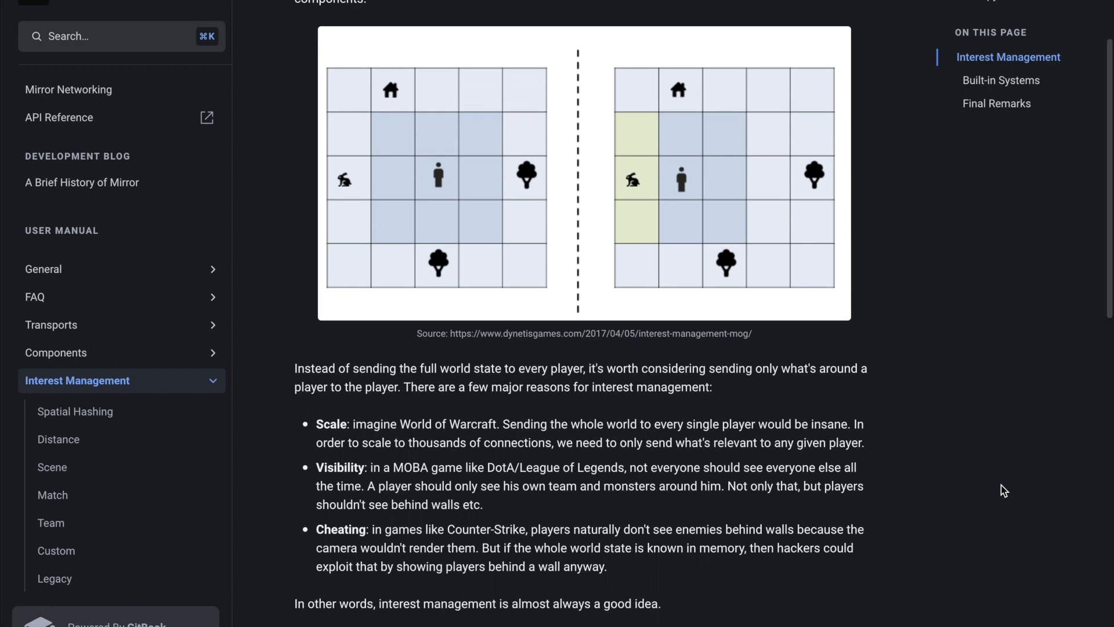
scroll(down, 3)
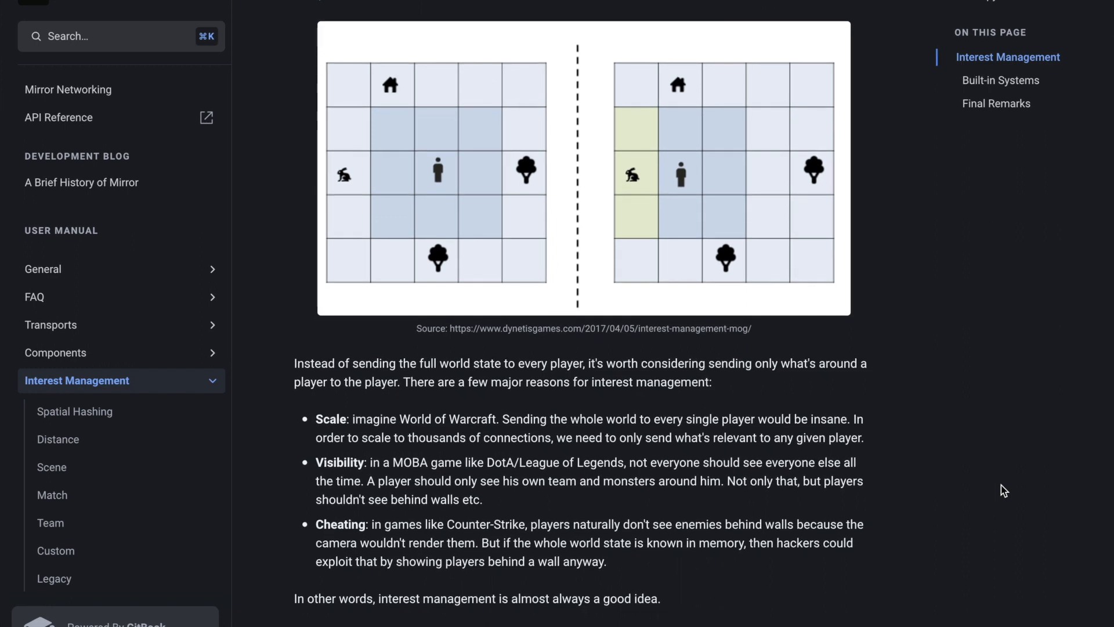
scroll(down, 3)
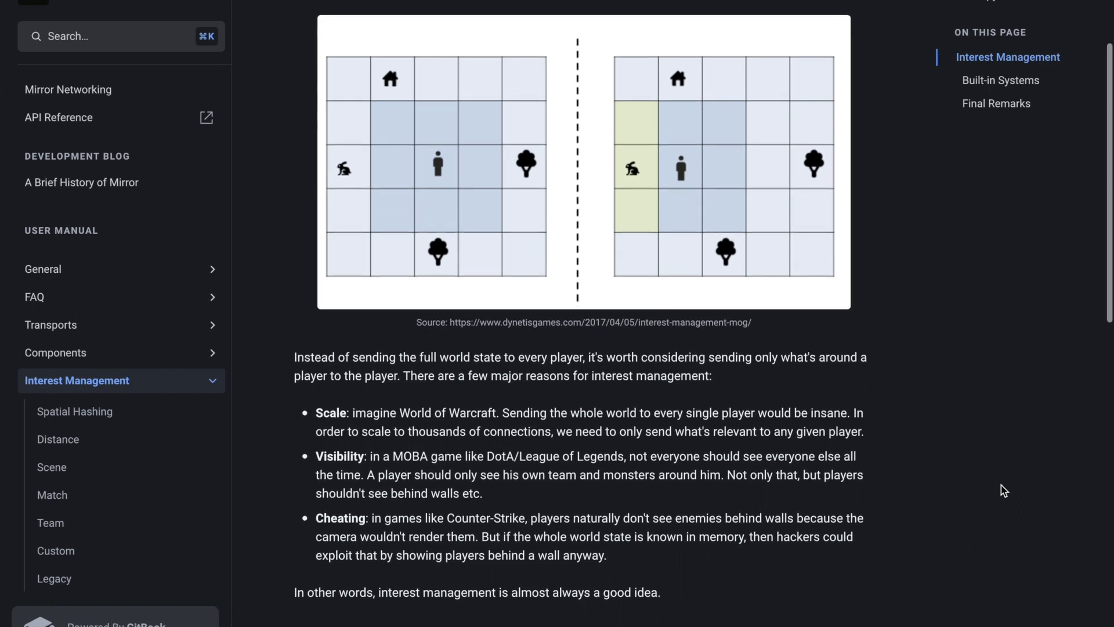
scroll(down, 3)
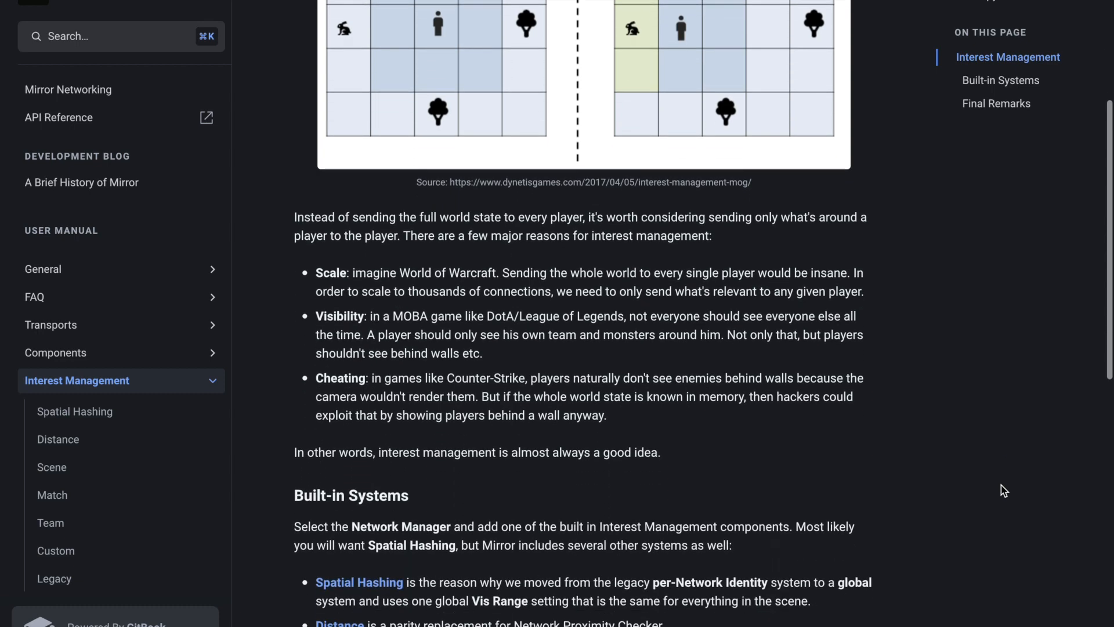
scroll(down, 3)
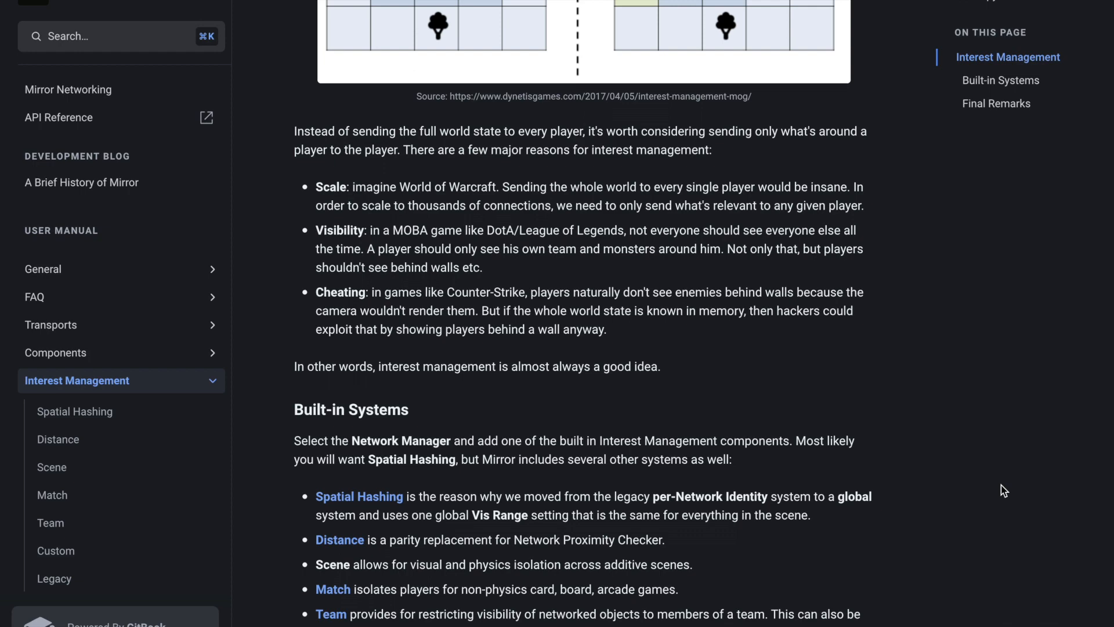
scroll(down, 3)
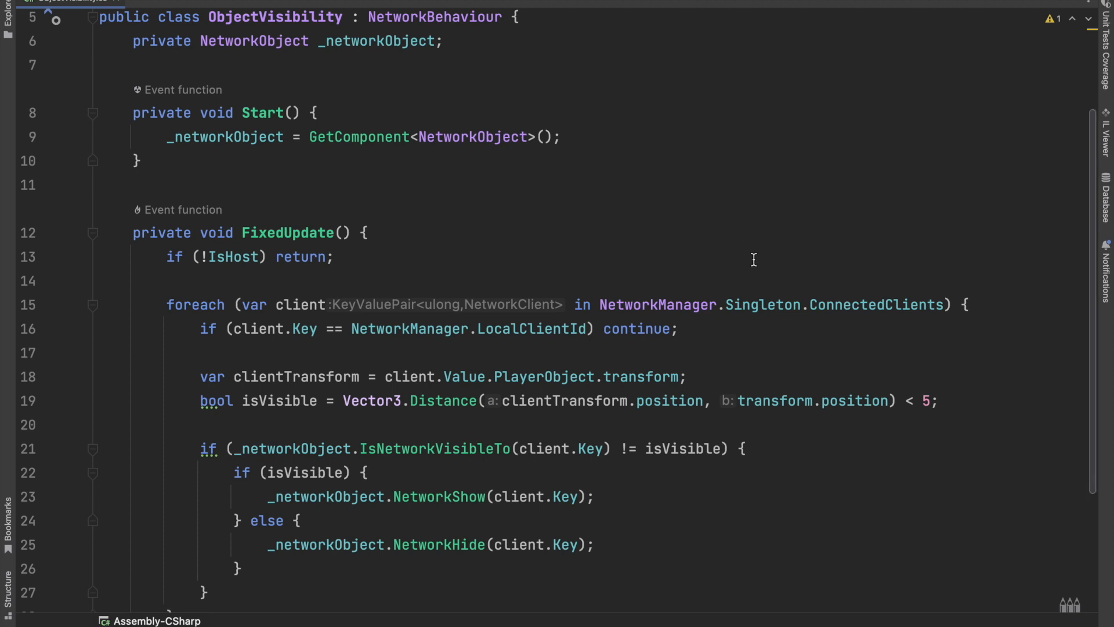
mouse_move(330, 243)
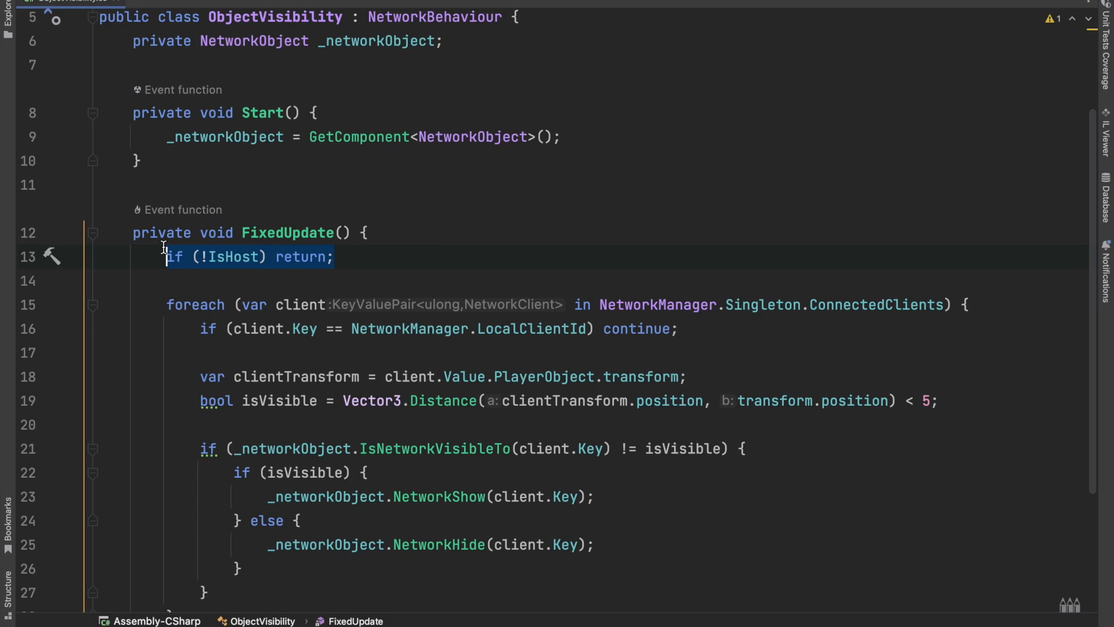
scroll(down, 3)
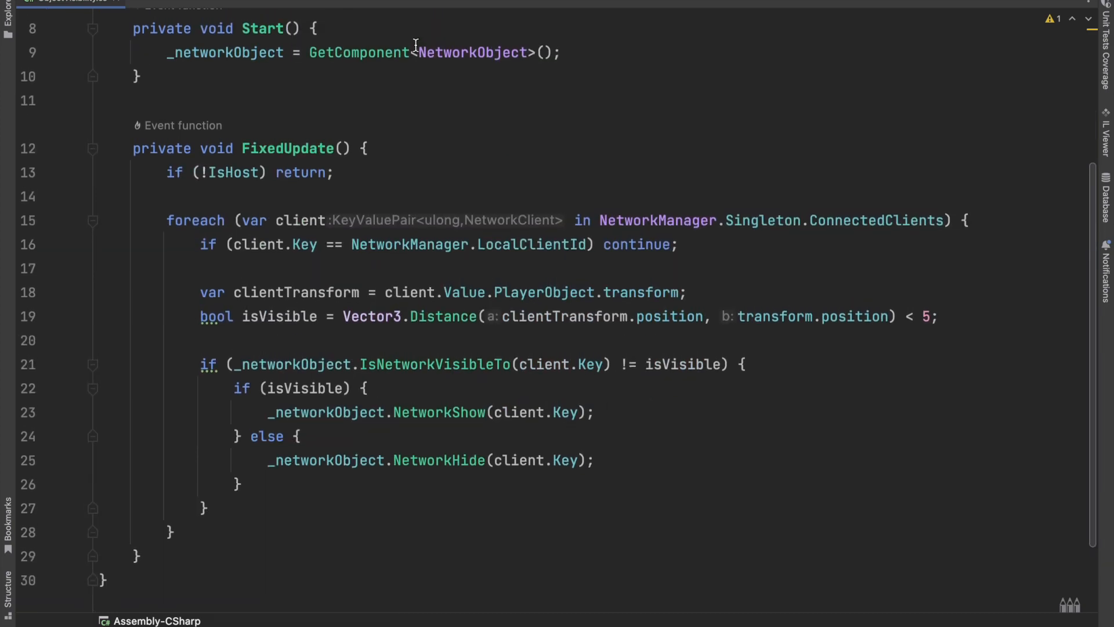
scroll(down, 3)
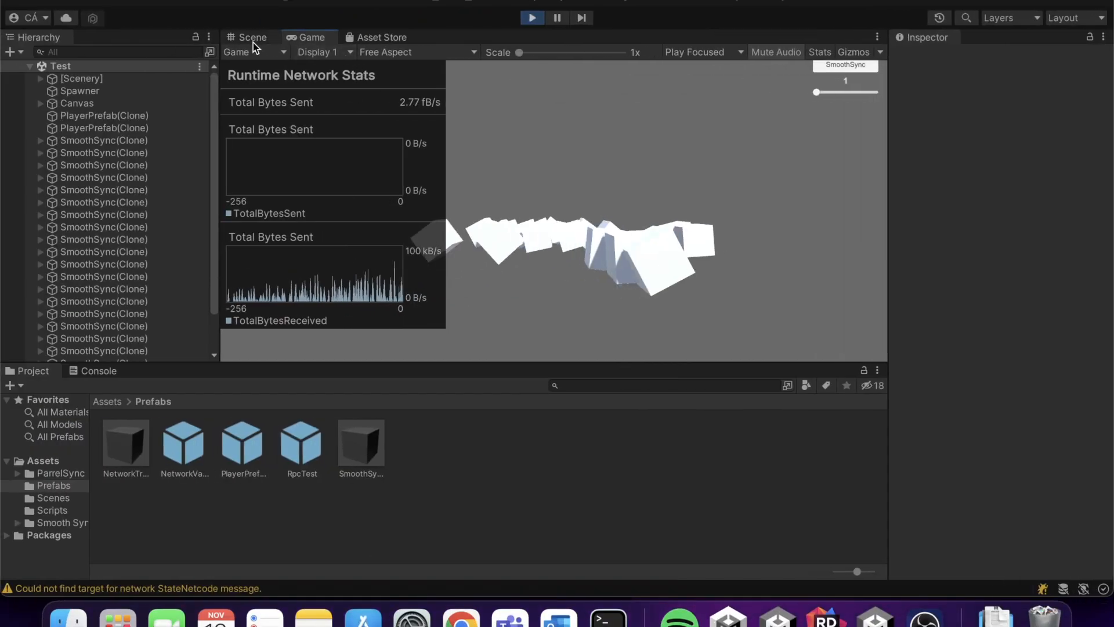
Step: Enter Play mode and watch the Runtime Network Stats overlay while many cubes spawn
click(253, 37)
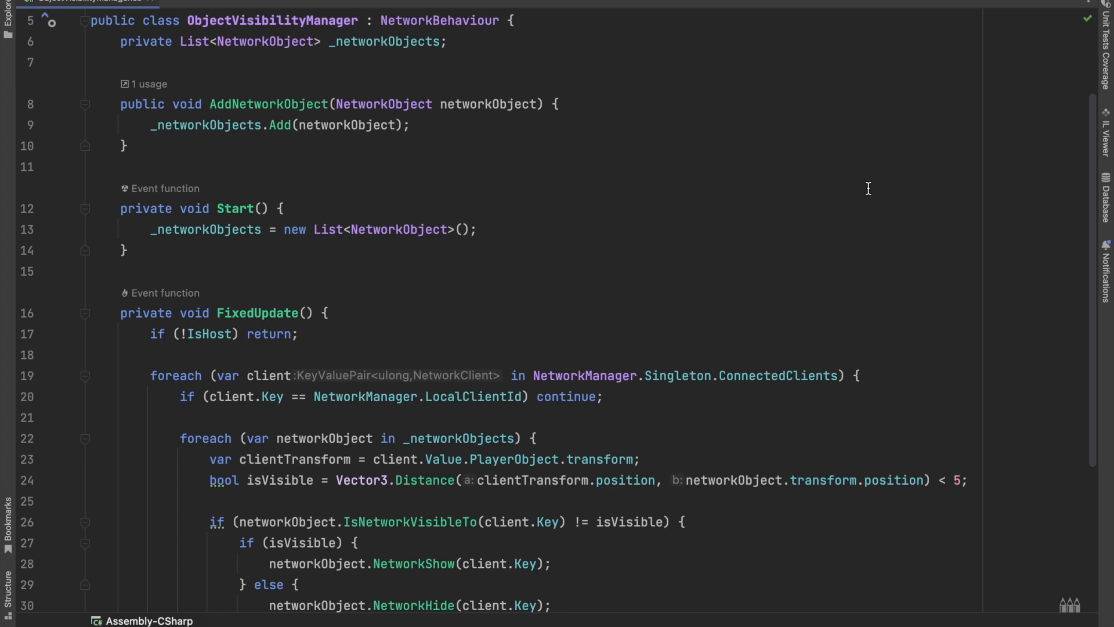
scroll(down, 3)
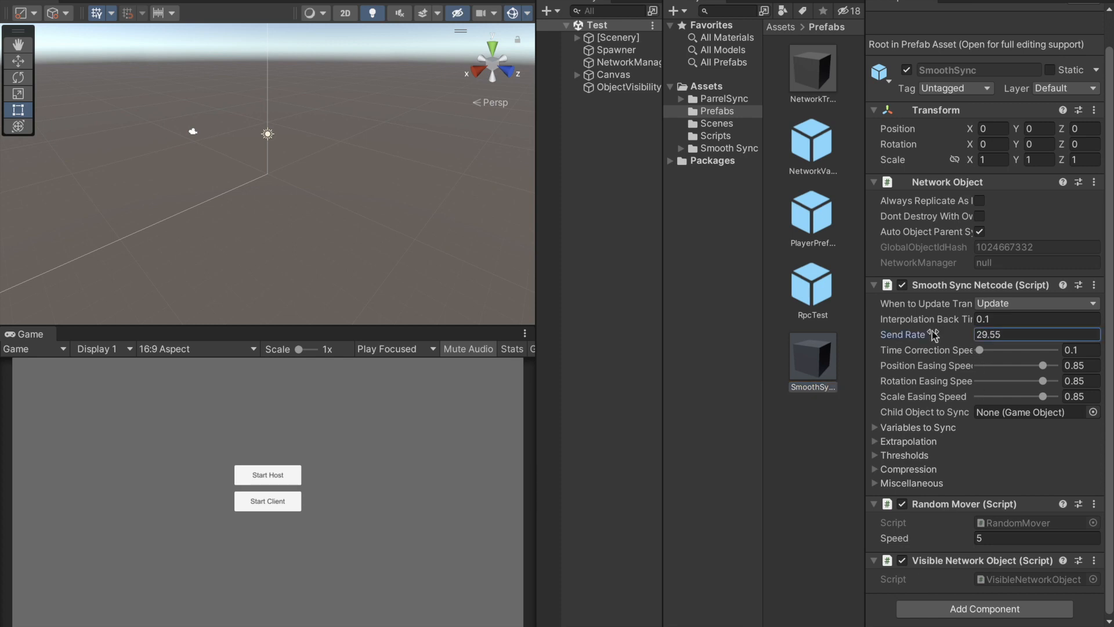
Step: Enter 1 in the Smooth Sync Netcode Send Rate field
text(1)
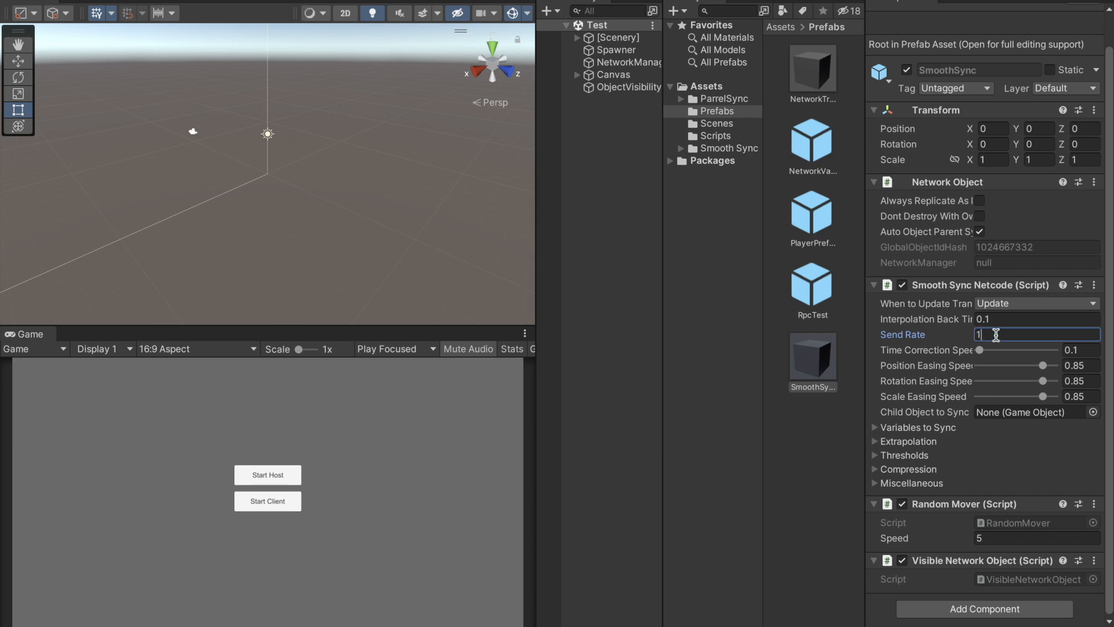
mouse_move(927, 319)
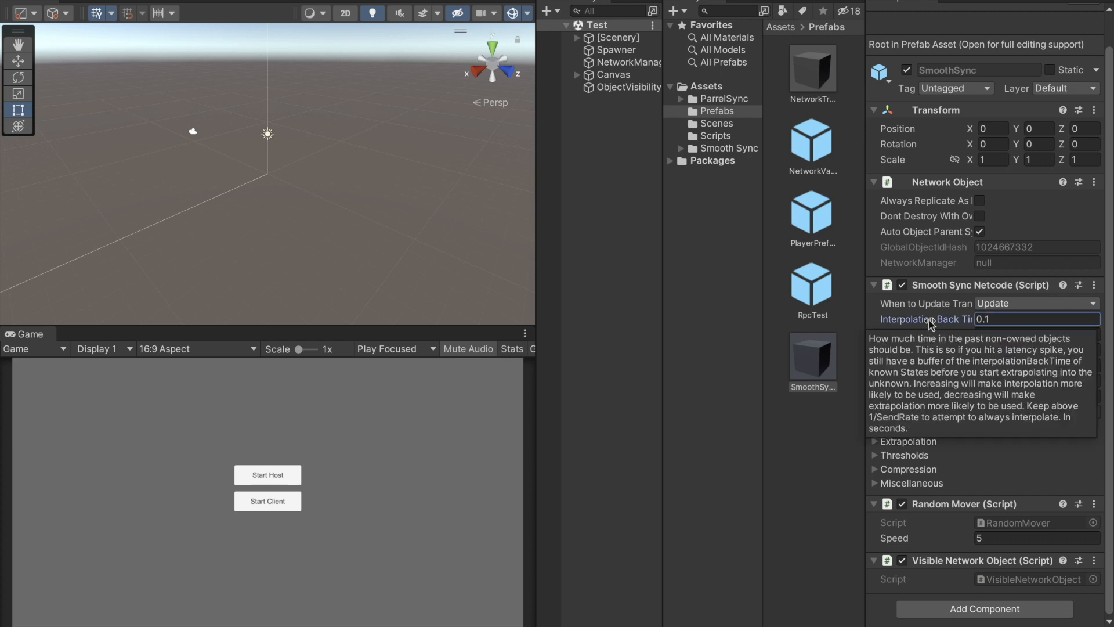